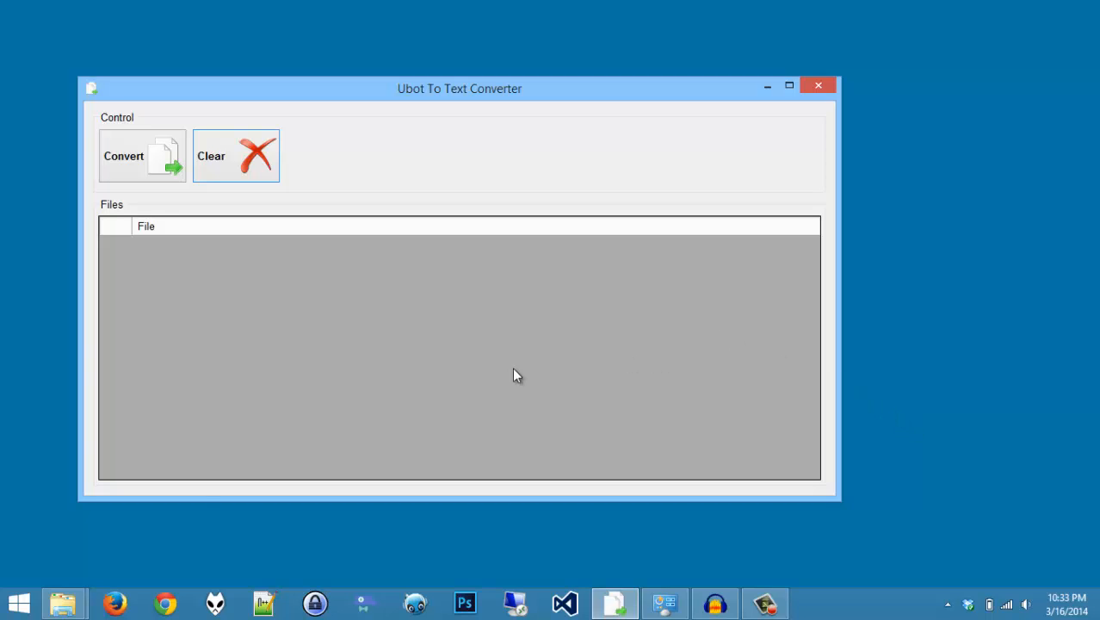
pyautogui.moveTo(495, 389)
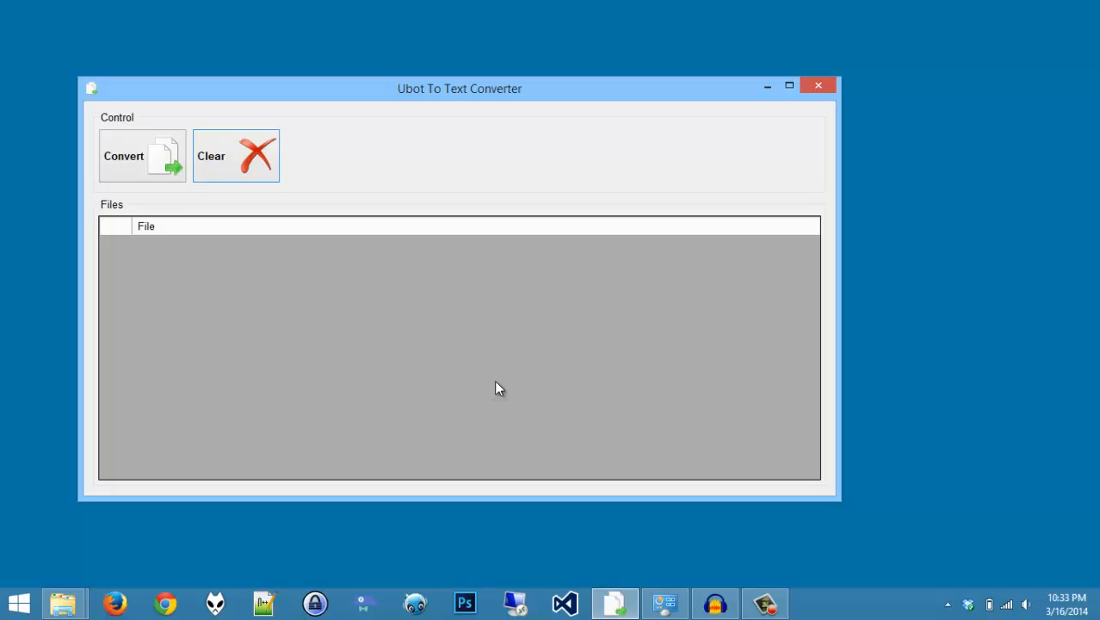
pyautogui.moveTo(432, 389)
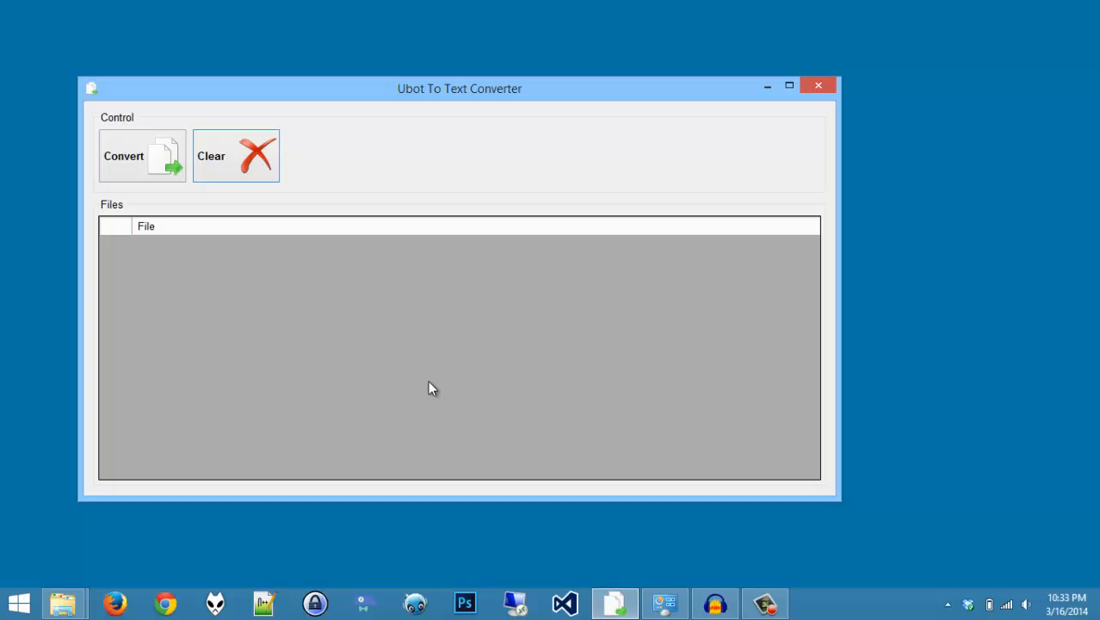
pyautogui.moveTo(365, 382)
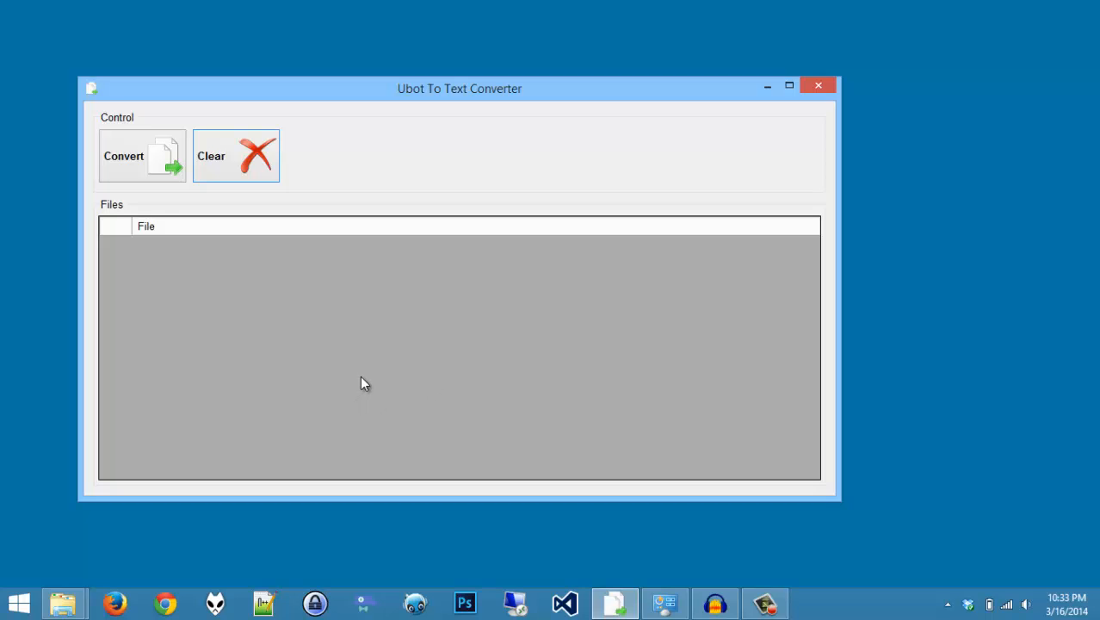
pyautogui.moveTo(351, 377)
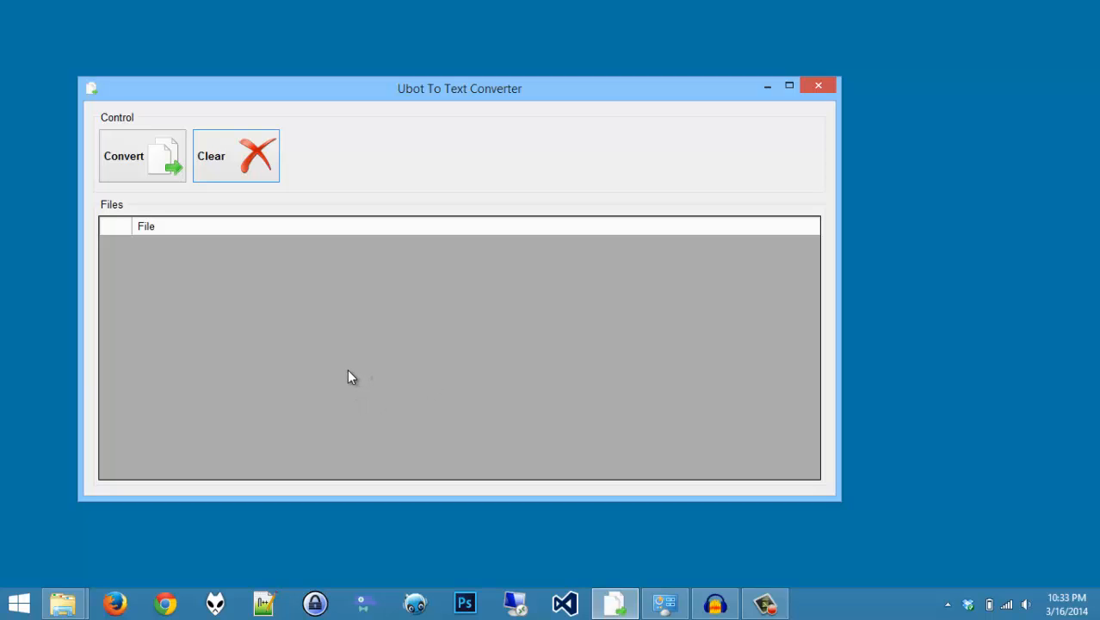
pyautogui.moveTo(344, 382)
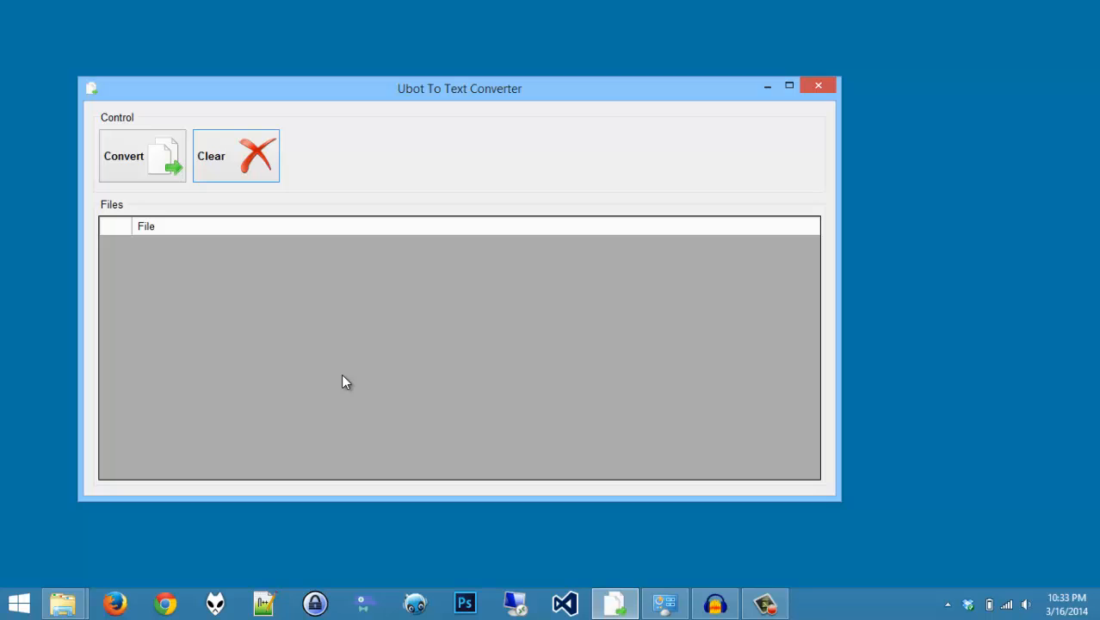
pyautogui.moveTo(341, 390)
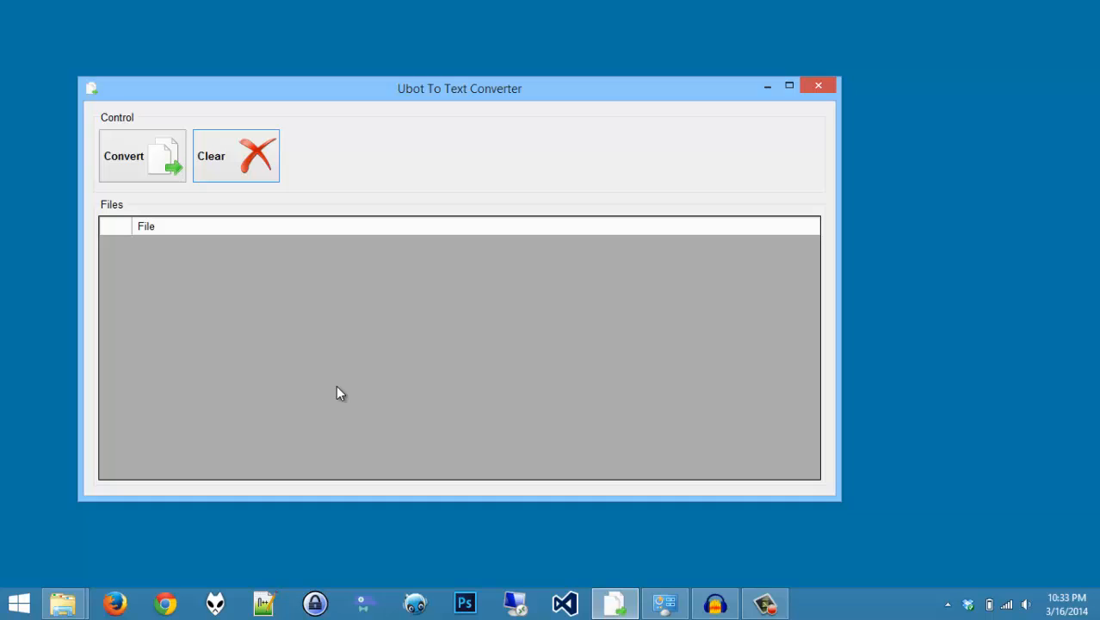
pyautogui.moveTo(76, 578)
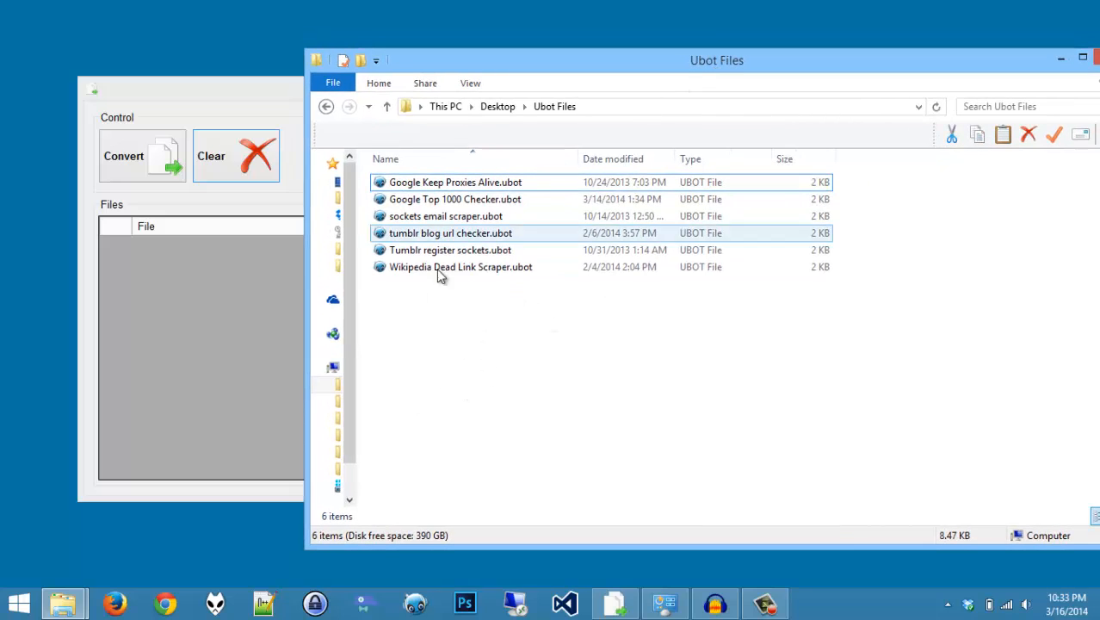
# Extract Wikipedia Dead Link Scraper.ubot here with 7-Zip and enter the new folder showing 0.uscript and settings.xml.
pyautogui.rightClick(462, 265)
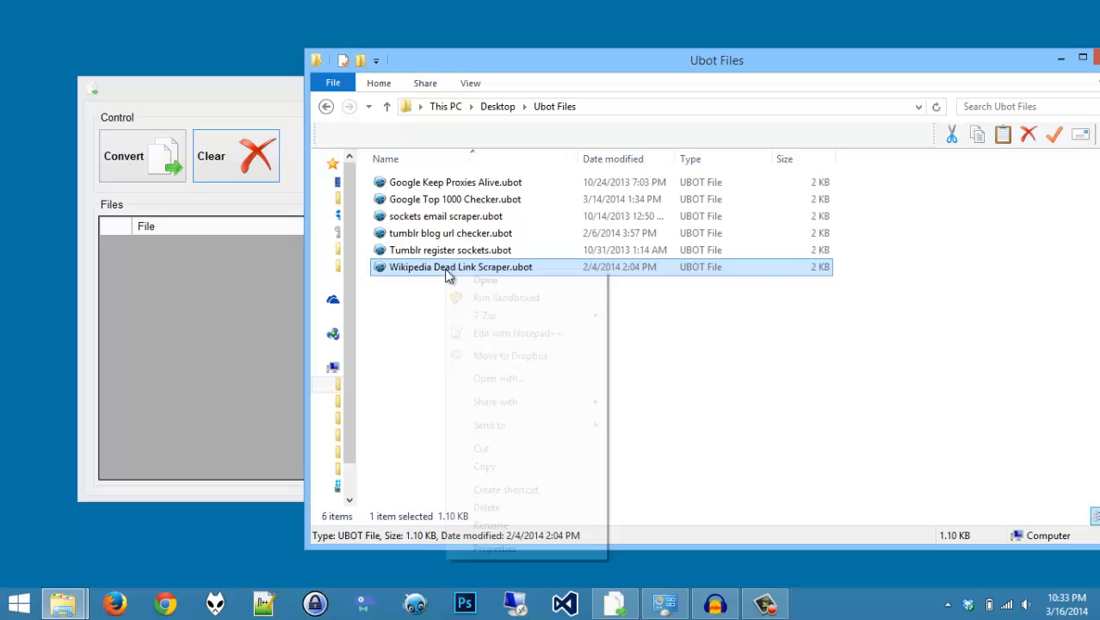
pyautogui.moveTo(482, 315)
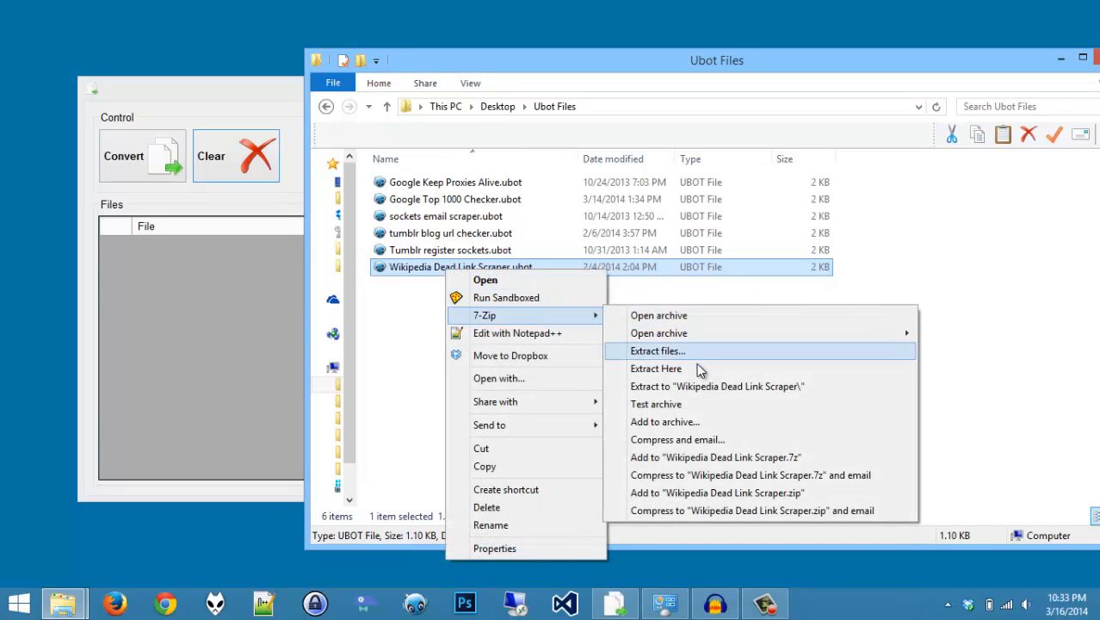
pyautogui.click(656, 368)
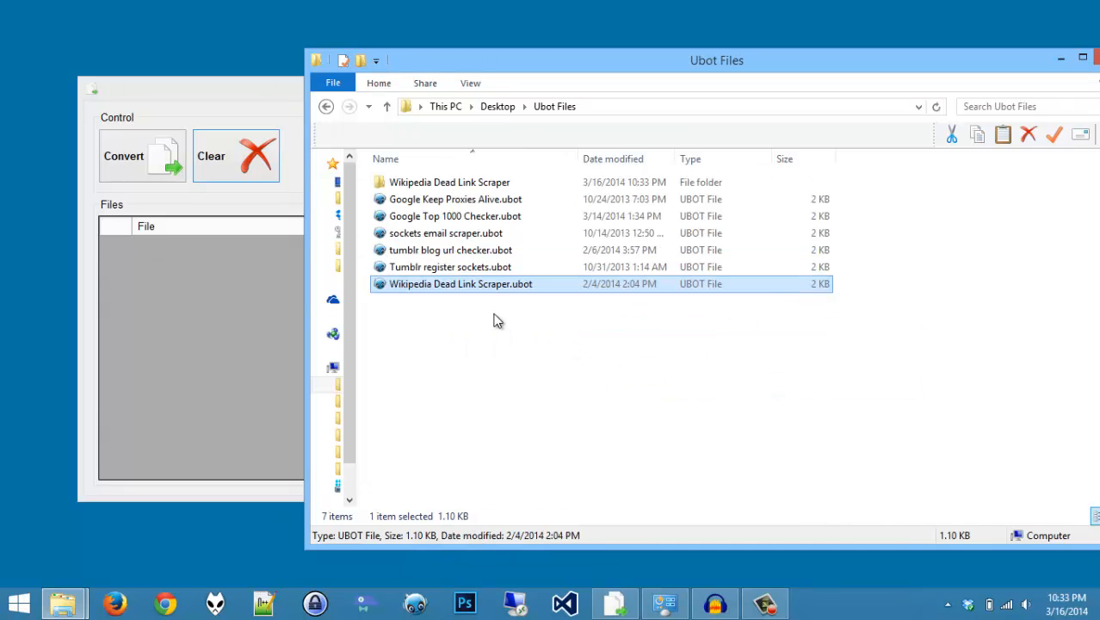
pyautogui.doubleClick(448, 183)
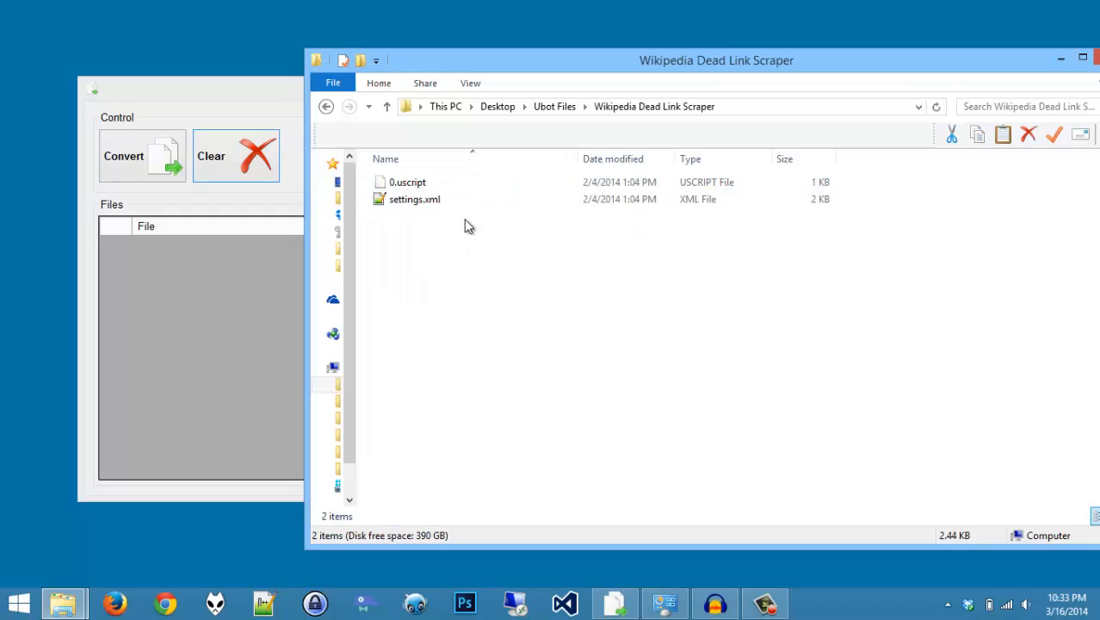
# View the 0.uscript script code in Notepad via the 'How do you want to open' dialog.
pyautogui.rightClick(405, 183)
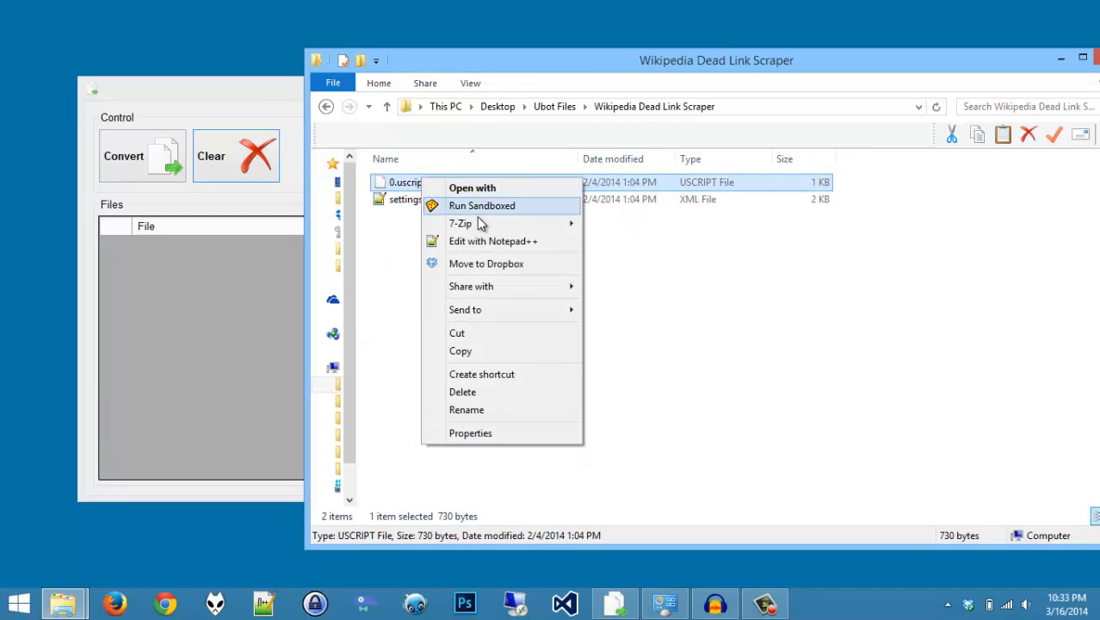
pyautogui.moveTo(530, 312)
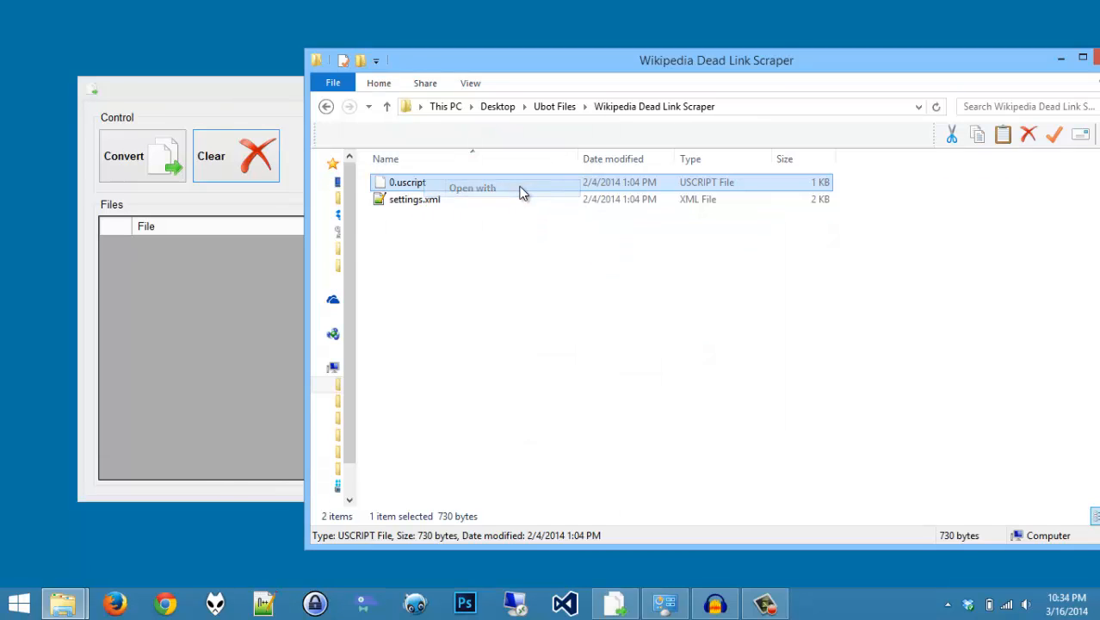
pyautogui.moveTo(554, 272)
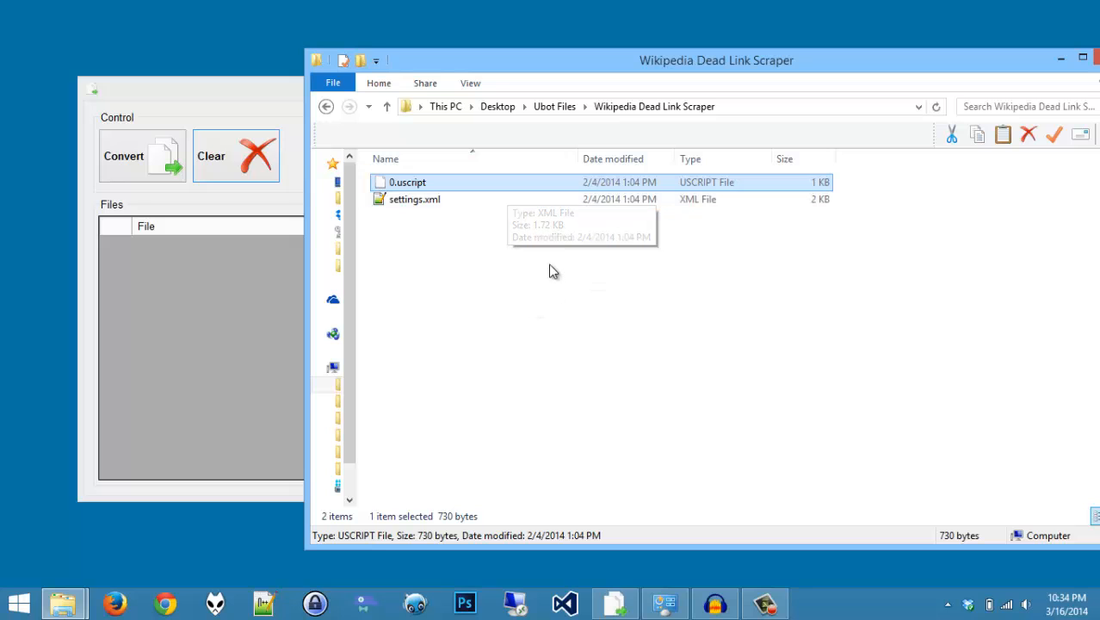
pyautogui.doubleClick(407, 183)
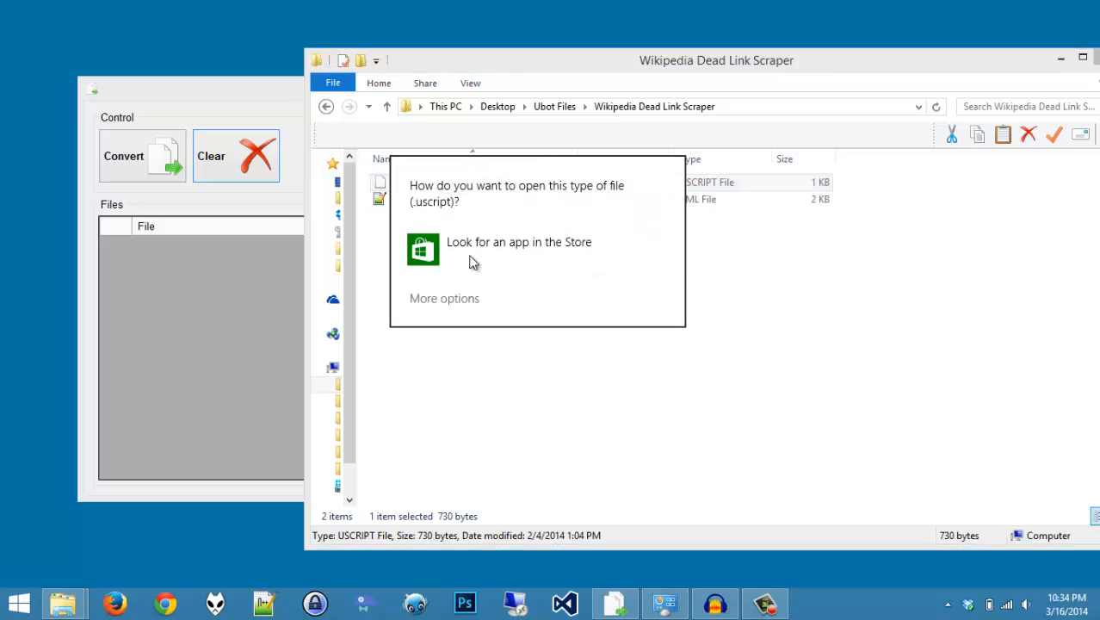
pyautogui.click(444, 297)
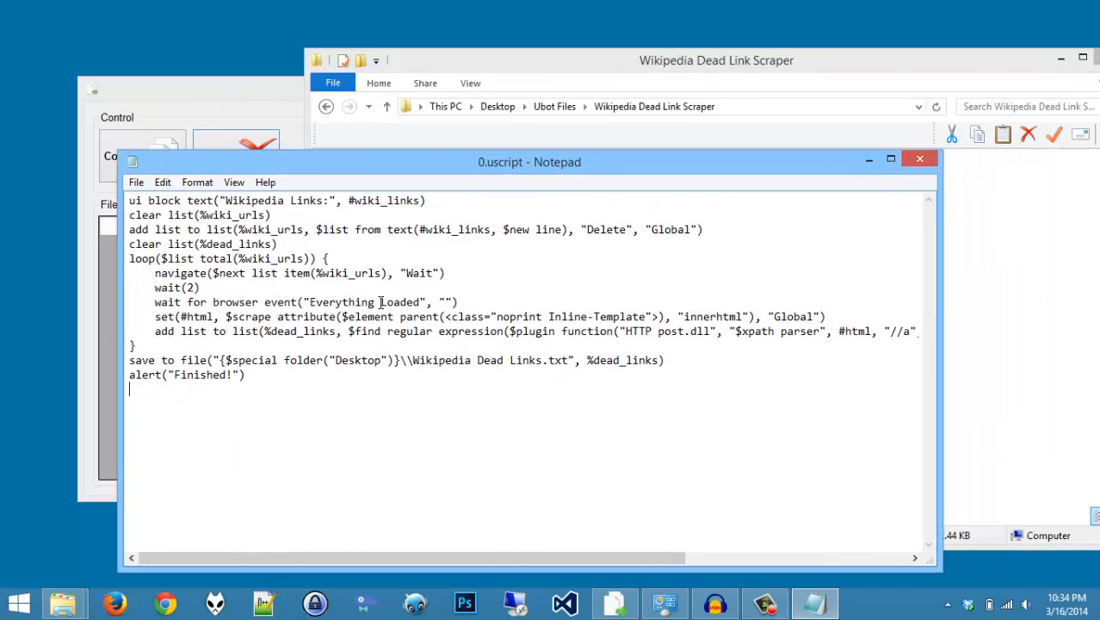
# Close Notepad and return from the extracted folder up to the Ubot Files folder.
pyautogui.click(919, 158)
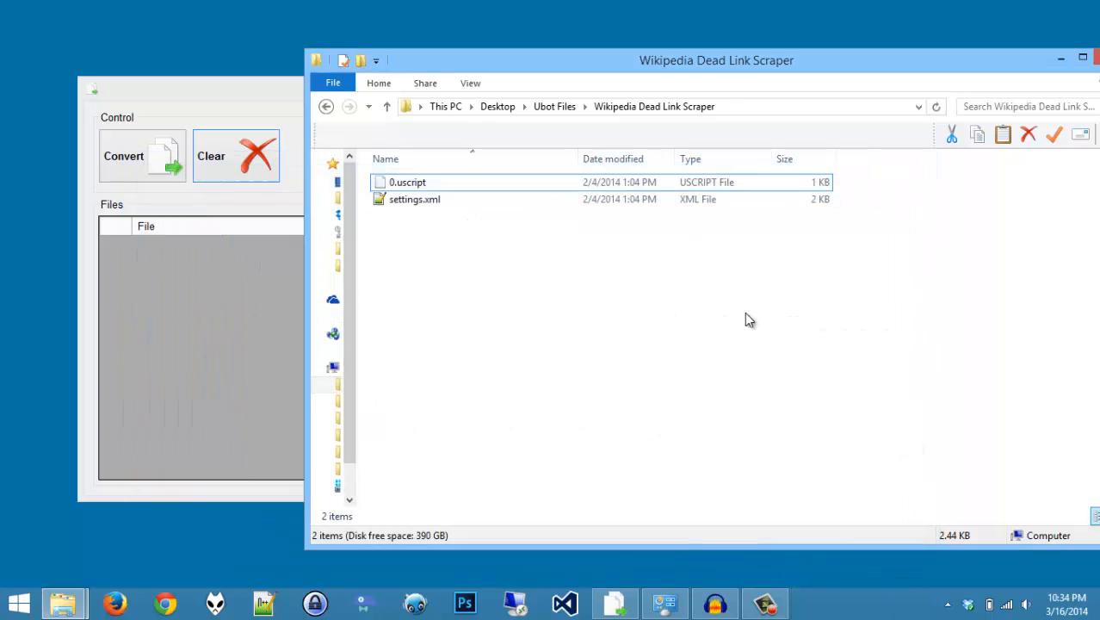
pyautogui.click(555, 106)
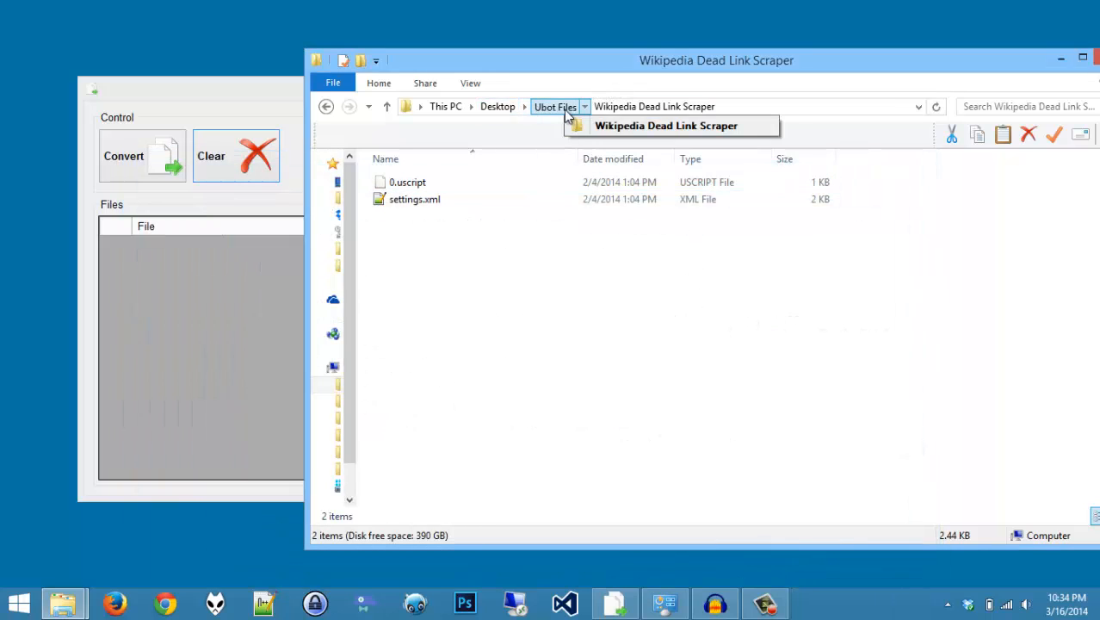
pyautogui.click(554, 107)
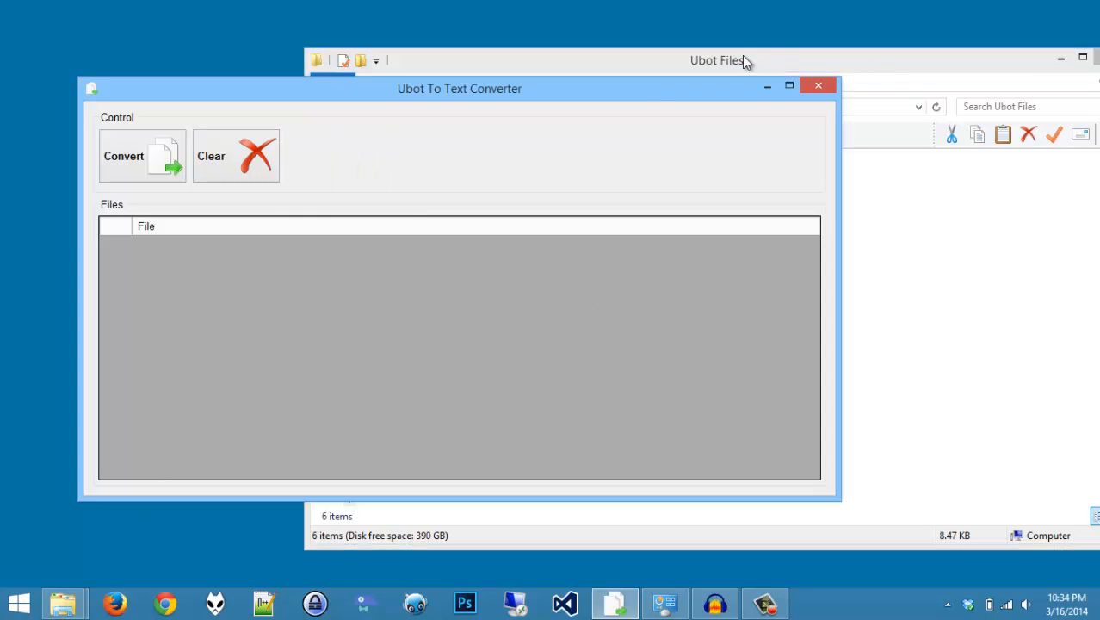
# Convert the six listed .ubot files to text and show the Test Converter output folder.
pyautogui.click(719, 60)
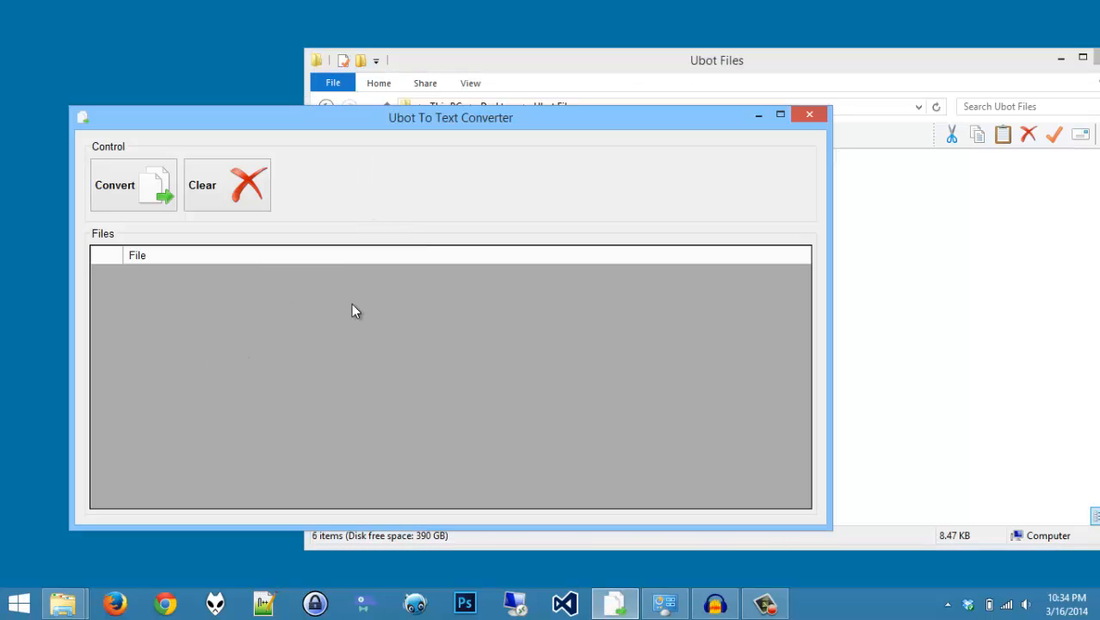
pyautogui.moveTo(859, 60)
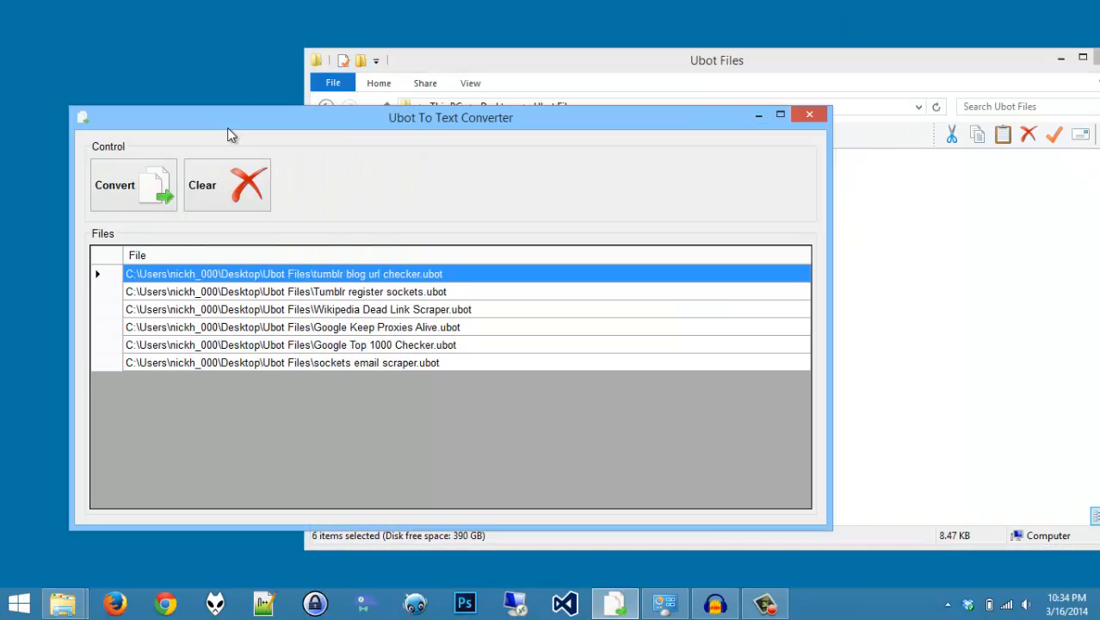
pyautogui.click(132, 184)
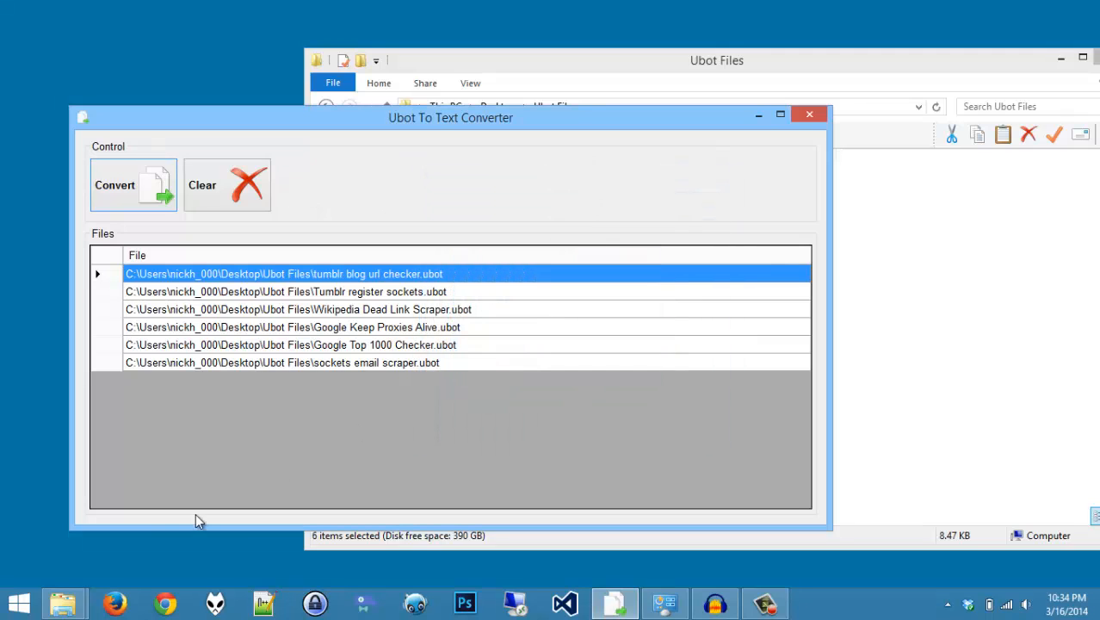
pyautogui.click(113, 184)
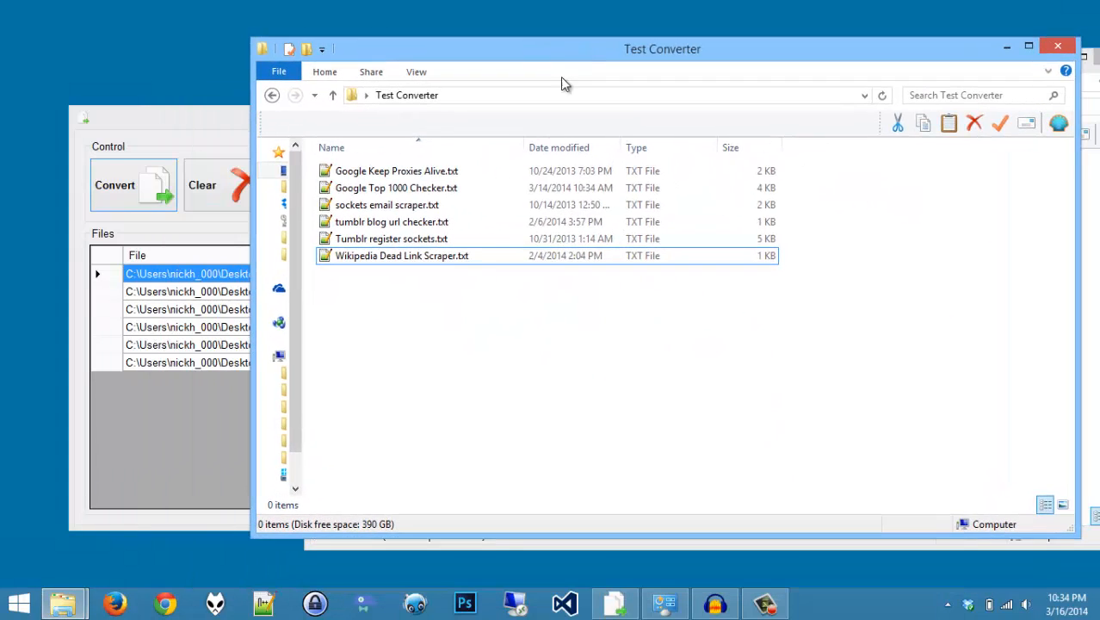
# View Wikipedia Dead Link Scraper.txt's code in Notepad, then close it.
pyautogui.click(423, 255)
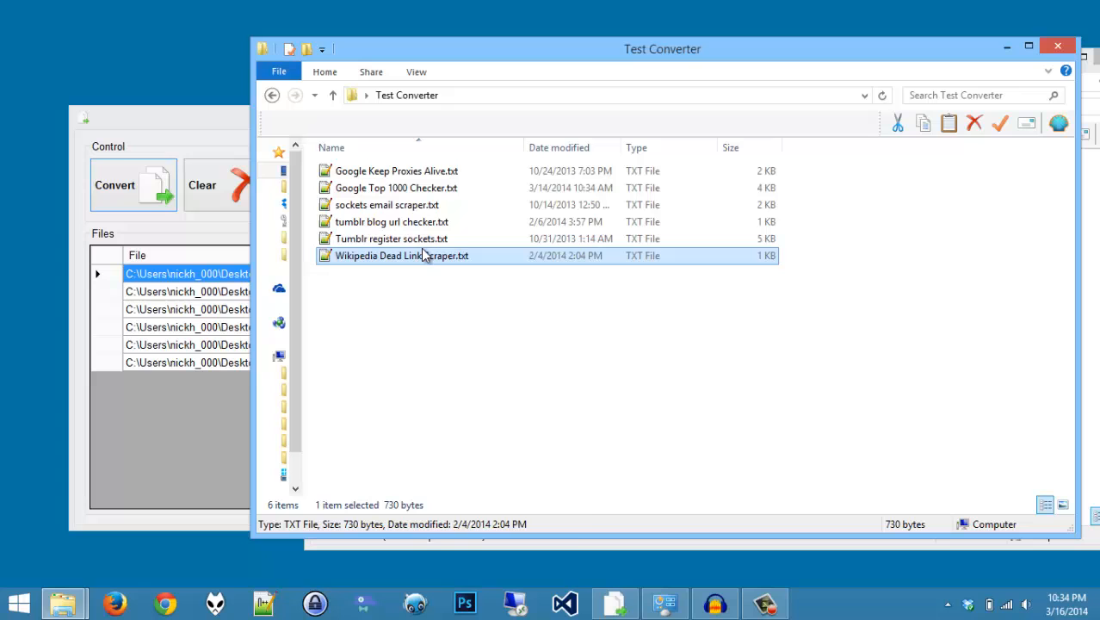
pyautogui.rightClick(425, 254)
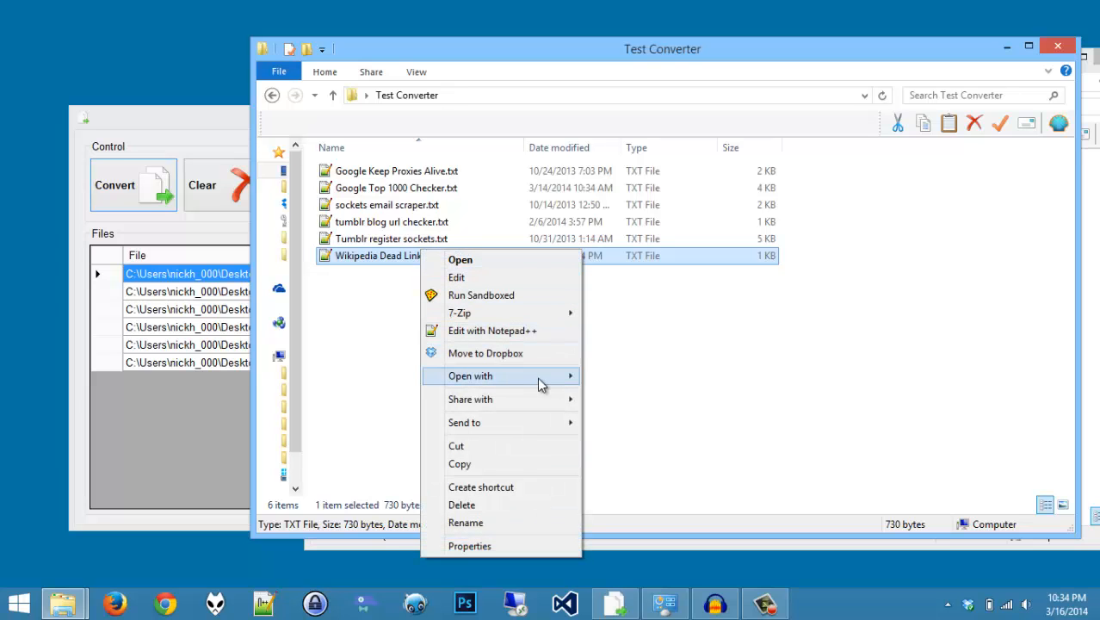
pyautogui.click(456, 258)
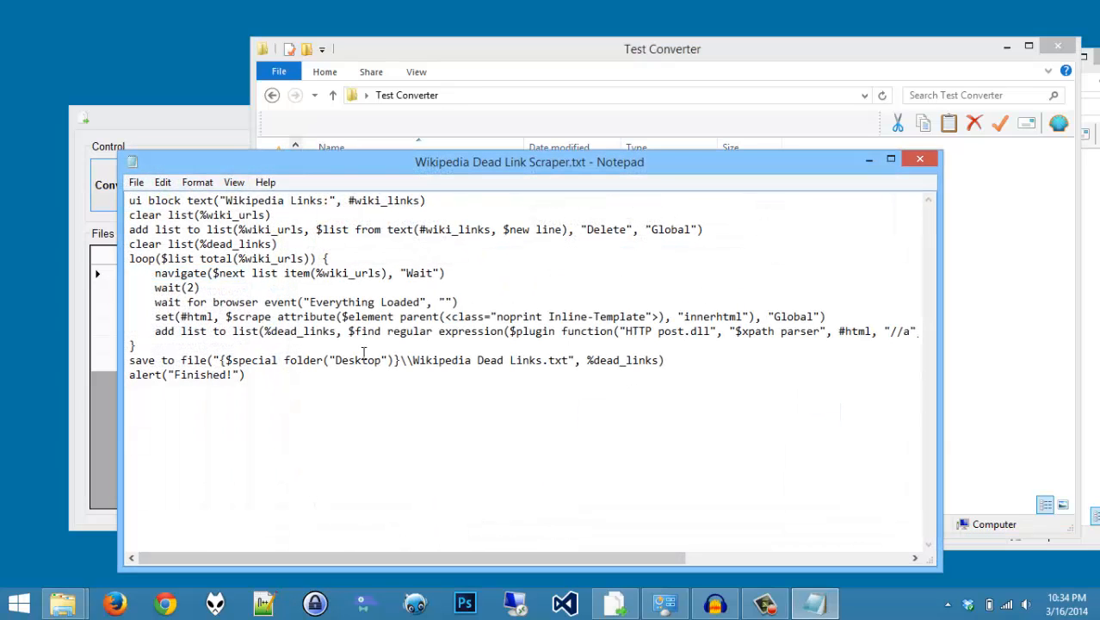
pyautogui.moveTo(919, 161)
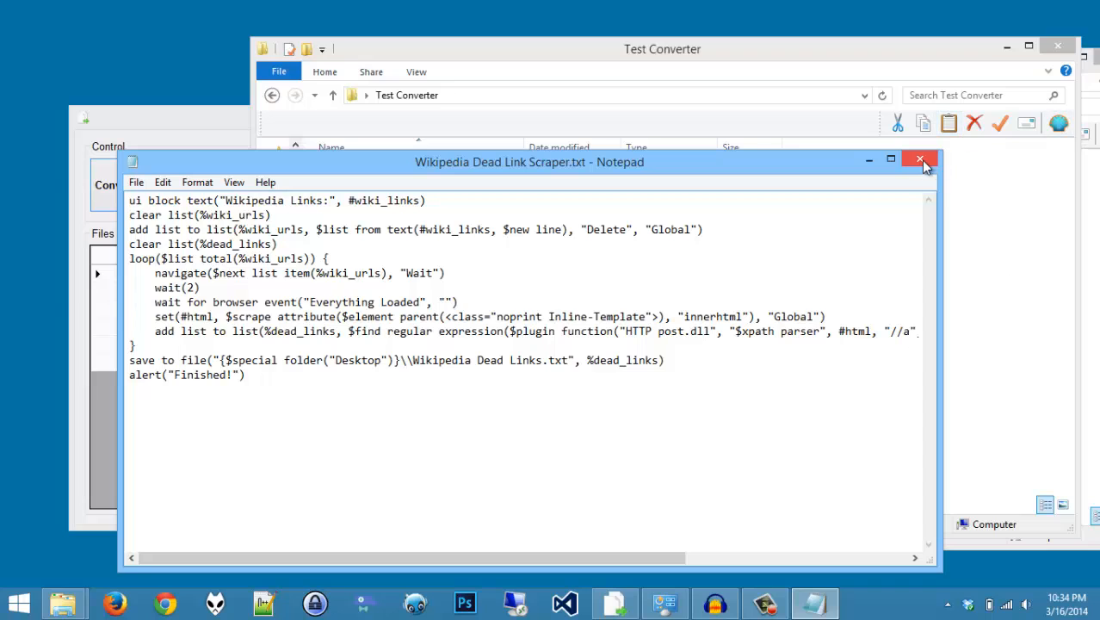
pyautogui.click(919, 160)
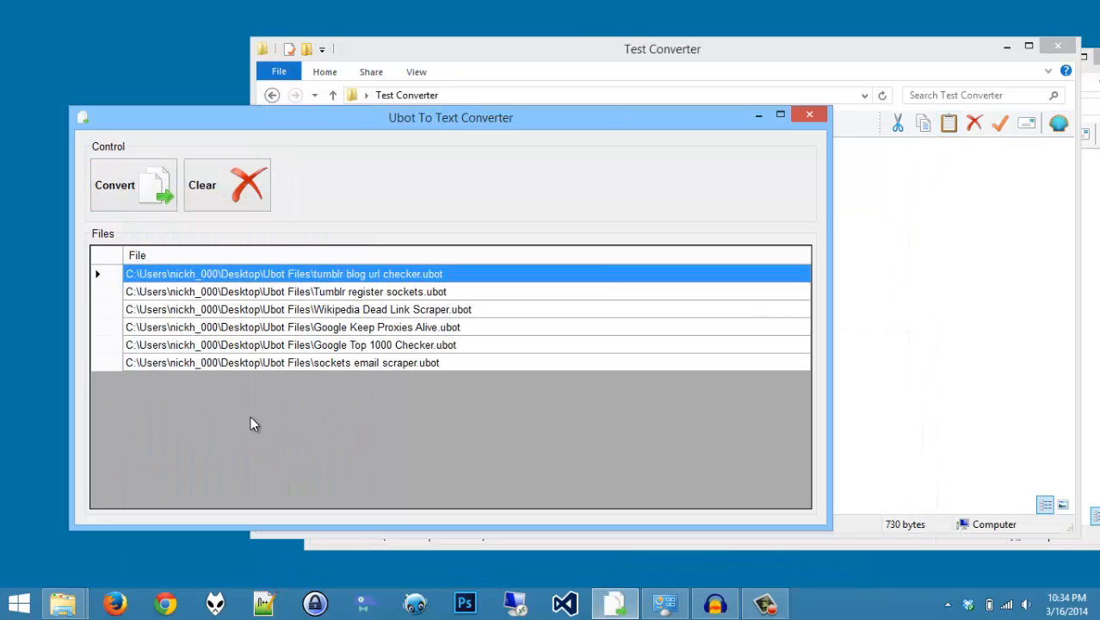
pyautogui.moveTo(761, 529)
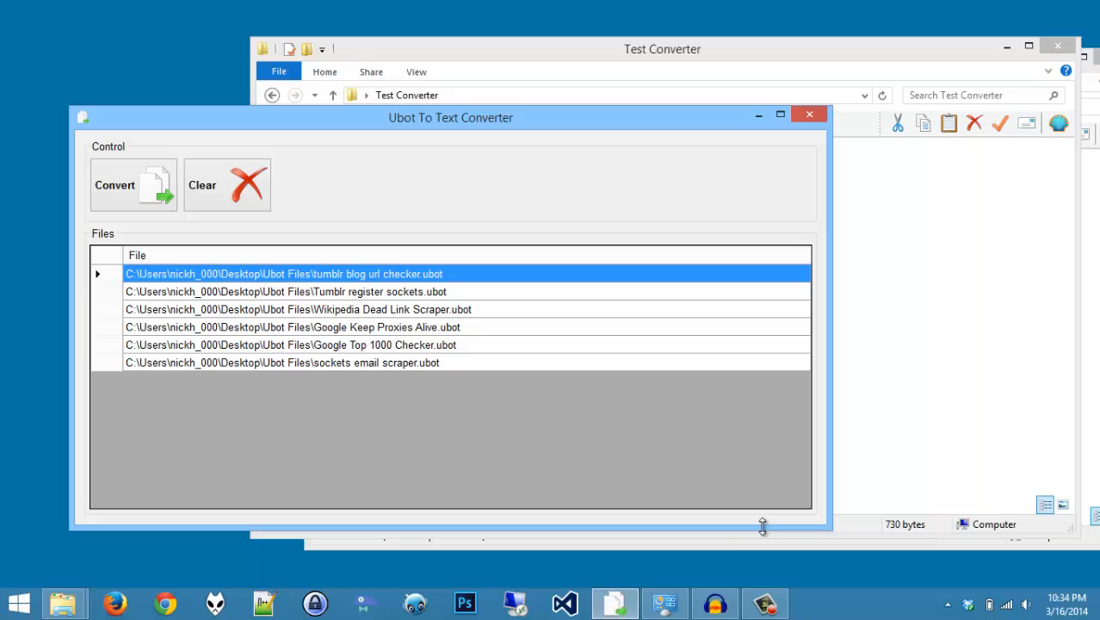
pyautogui.moveTo(270, 198)
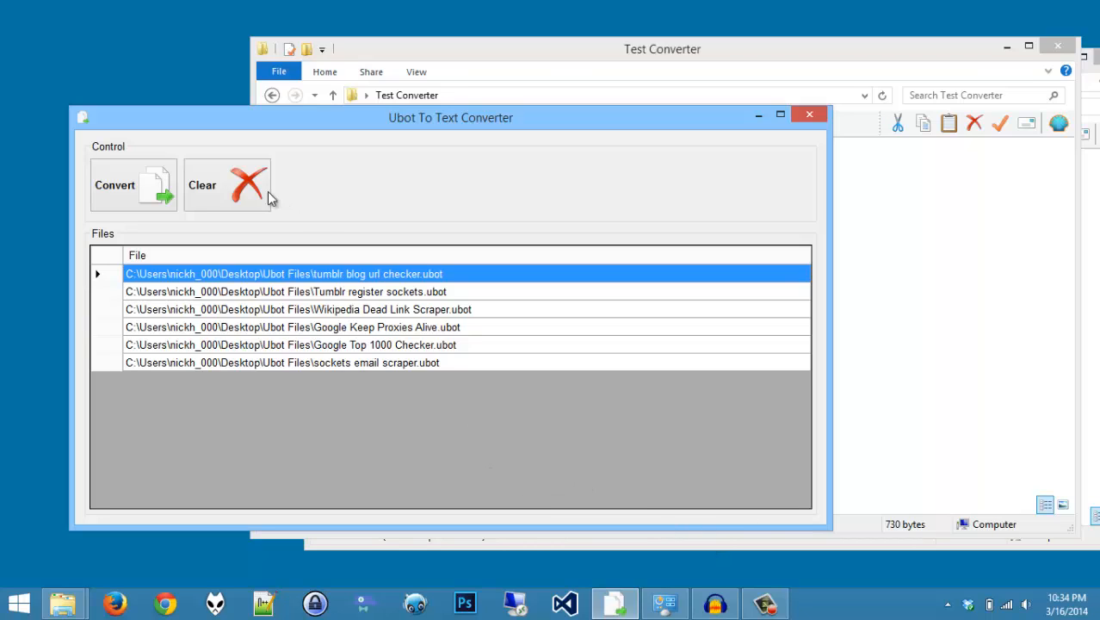
# Clear all six files from the converter's list.
pyautogui.click(227, 184)
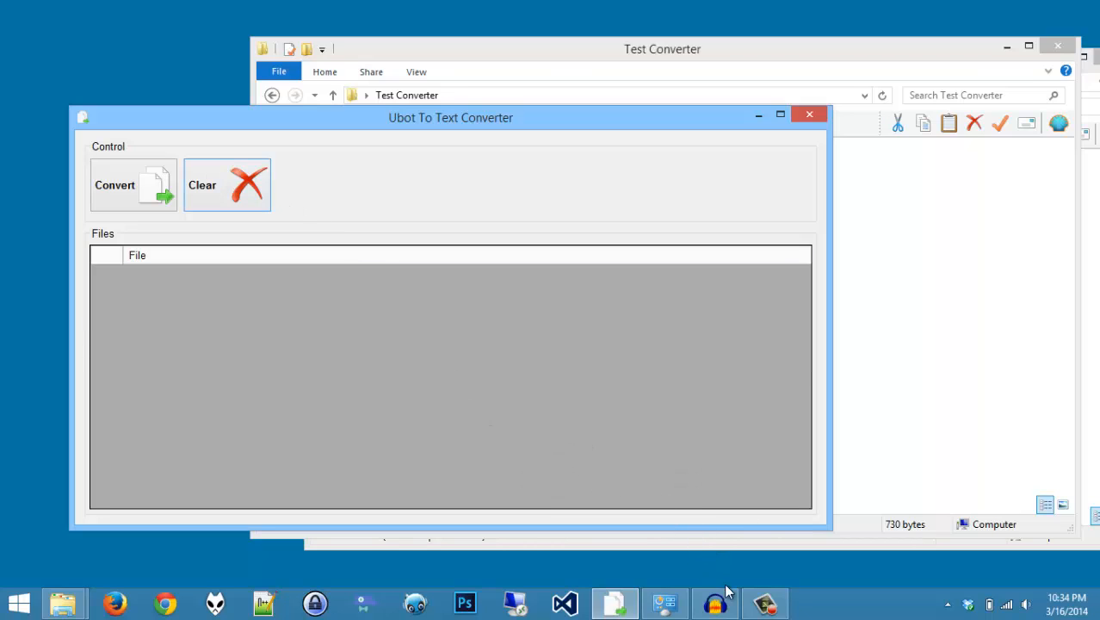
pyautogui.moveTo(754, 568)
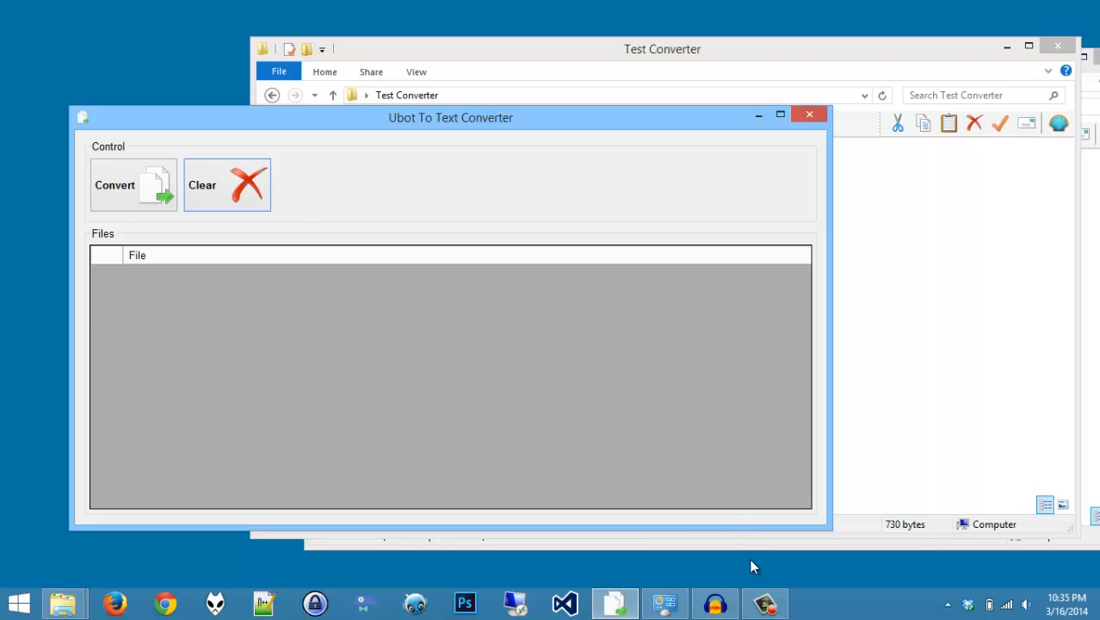